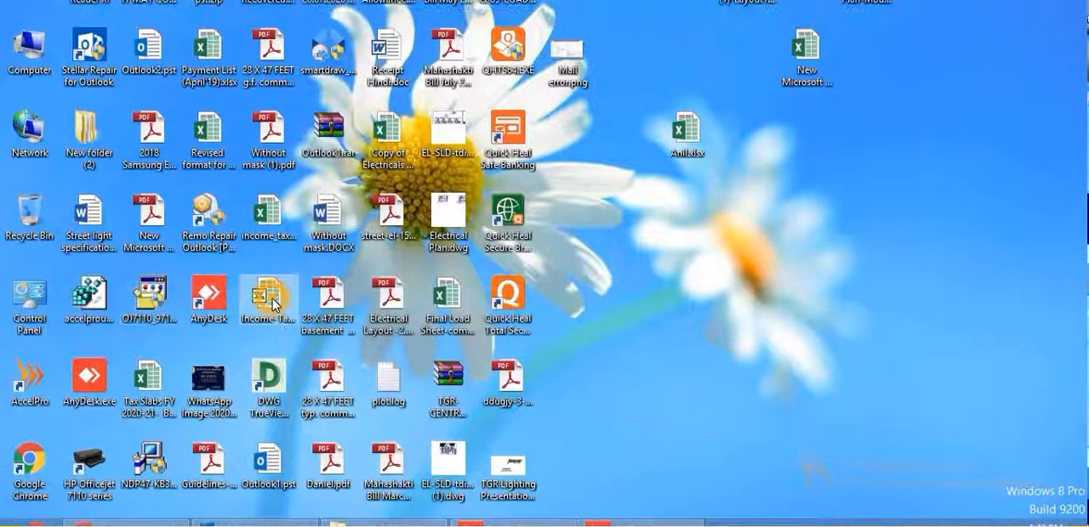
# Open a desktop workbook, which fails with a not-enough-memory-or-disk-space error.
pyautogui.doubleClick(268, 296)
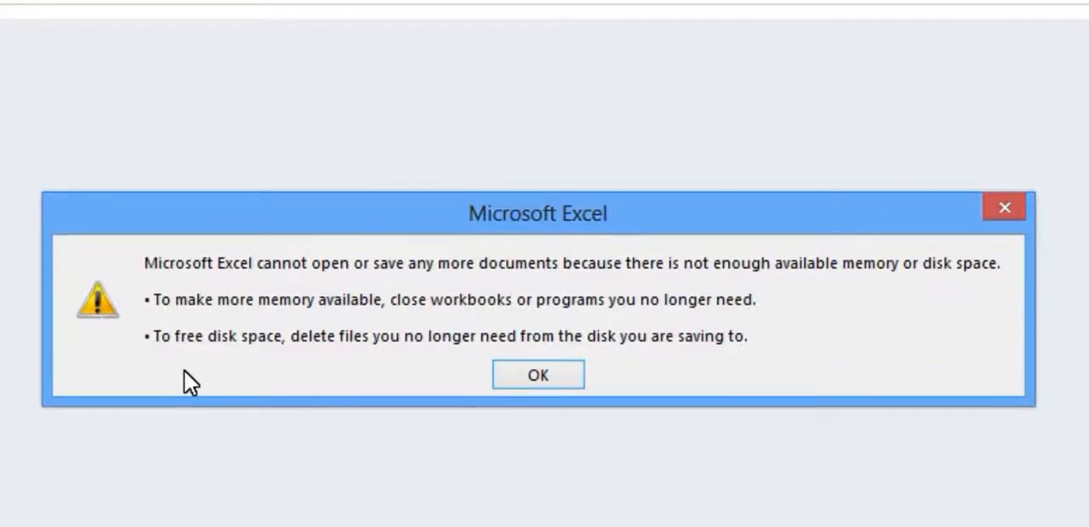
# Dismiss the memory error and reach the Trust Center's Trusted Locations list via Excel Options.
pyautogui.click(538, 374)
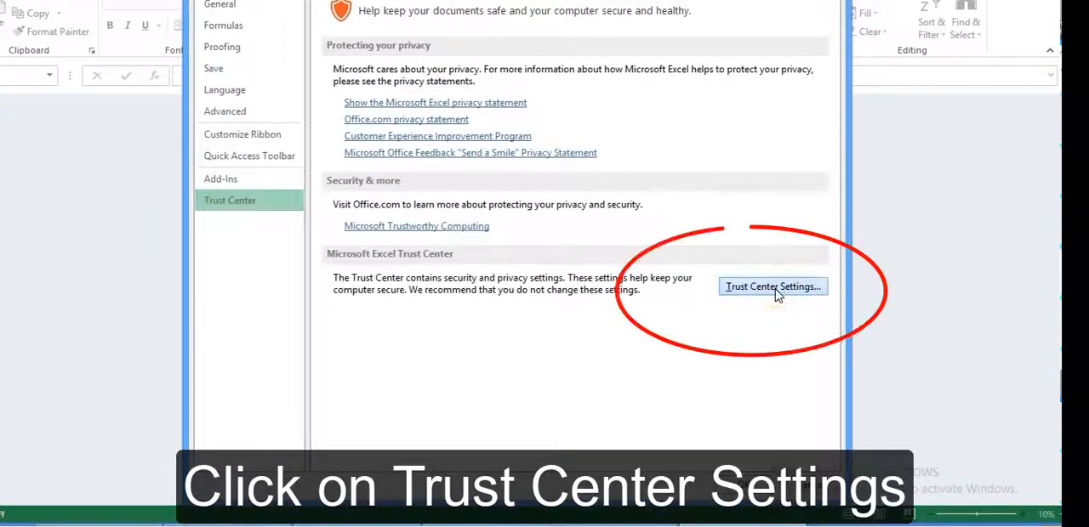
pyautogui.click(772, 286)
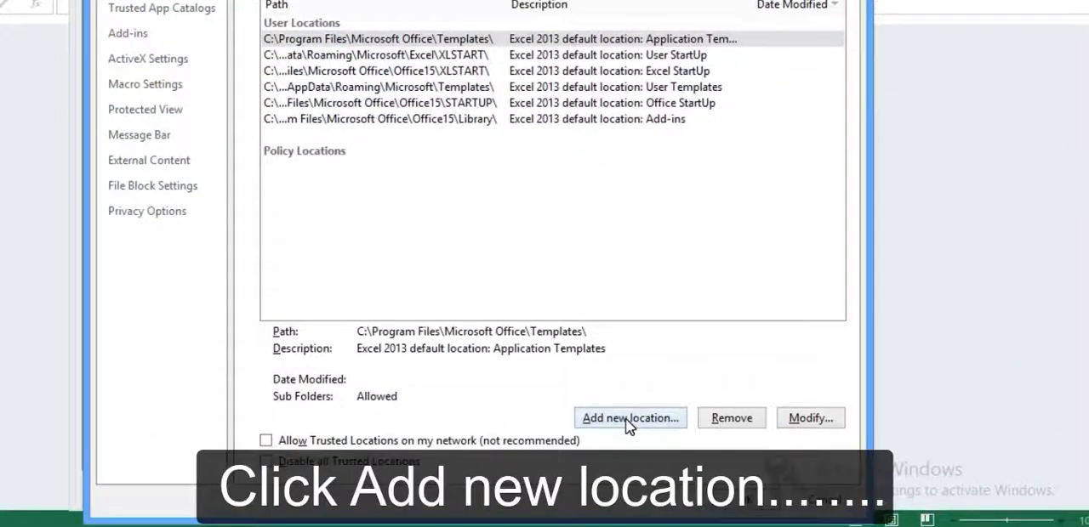
# Start a new trusted location and browse for its folder, landing at the Desktop.
pyautogui.click(629, 419)
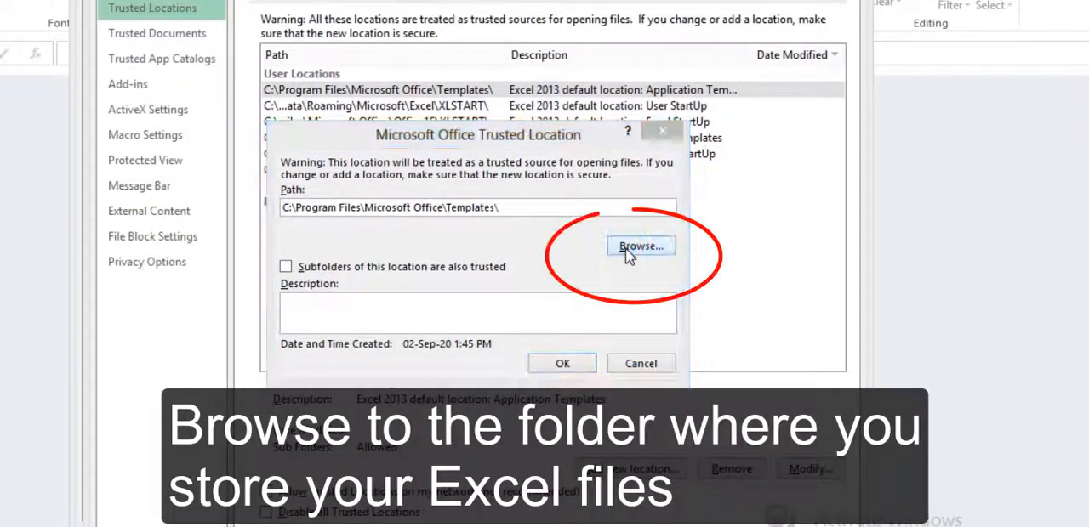
pyautogui.click(640, 245)
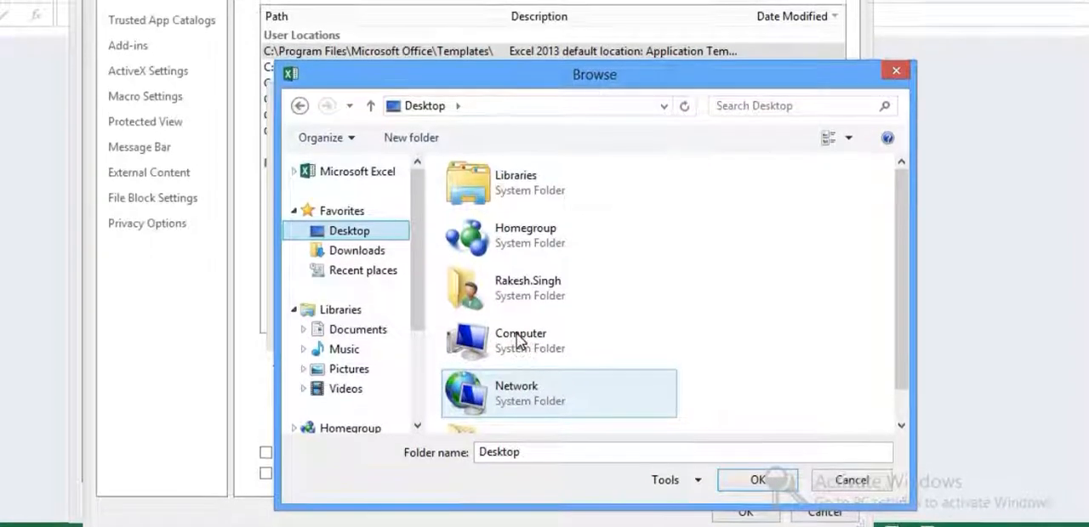
# Choose C:\Users\<user>\Desktop as the location and trust its subfolders too.
pyautogui.doubleClick(521, 340)
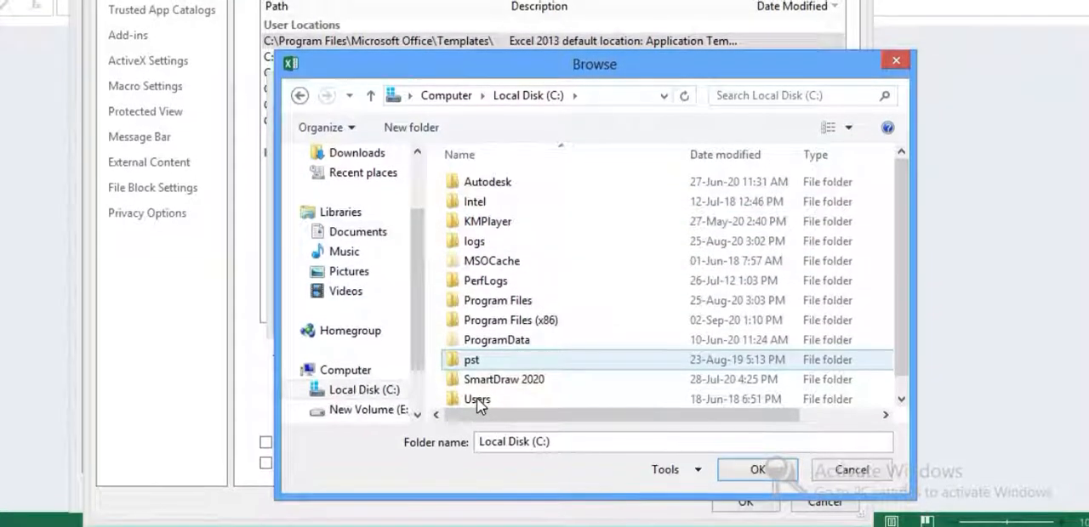
pyautogui.doubleClick(477, 398)
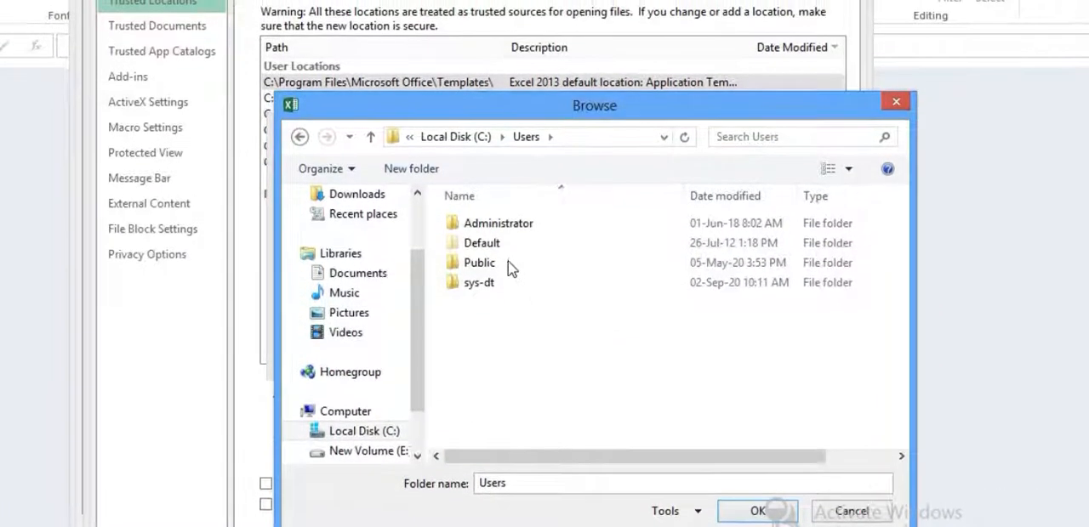
pyautogui.click(478, 280)
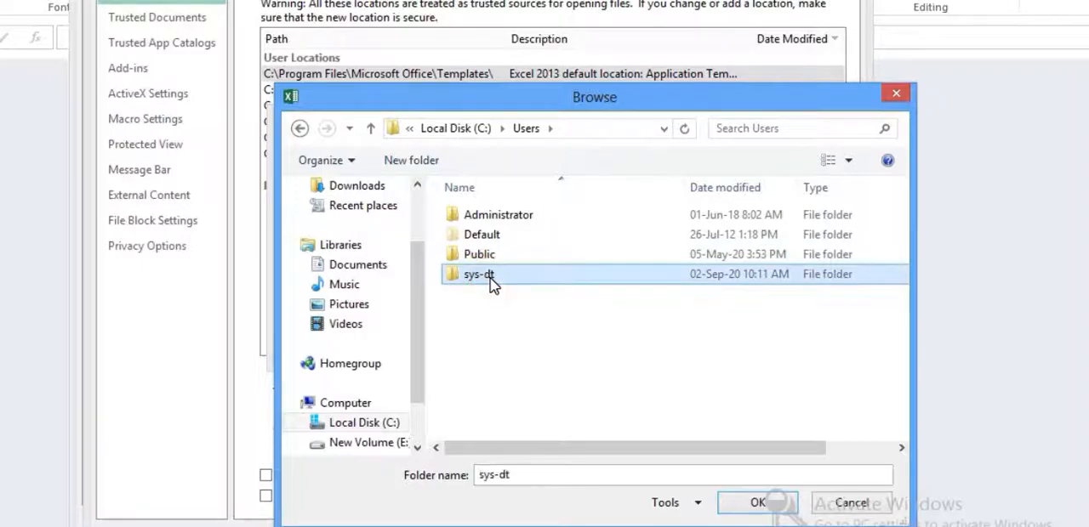
pyautogui.doubleClick(478, 274)
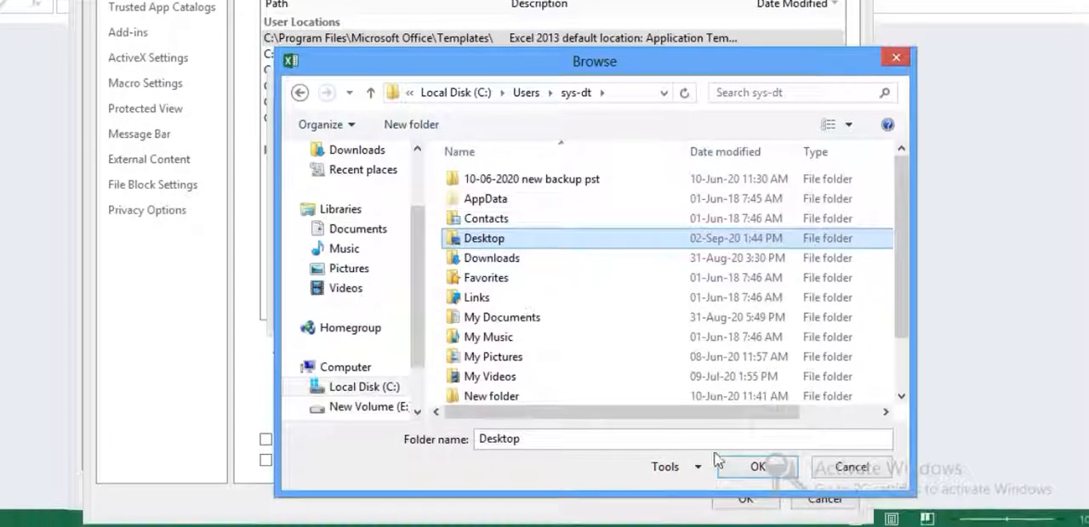
pyautogui.click(757, 466)
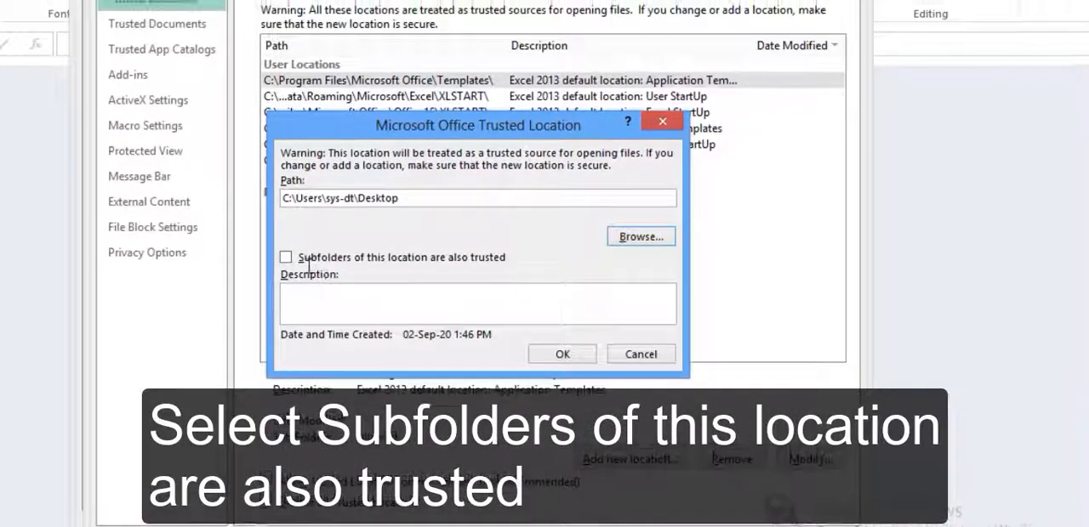
pyautogui.click(286, 257)
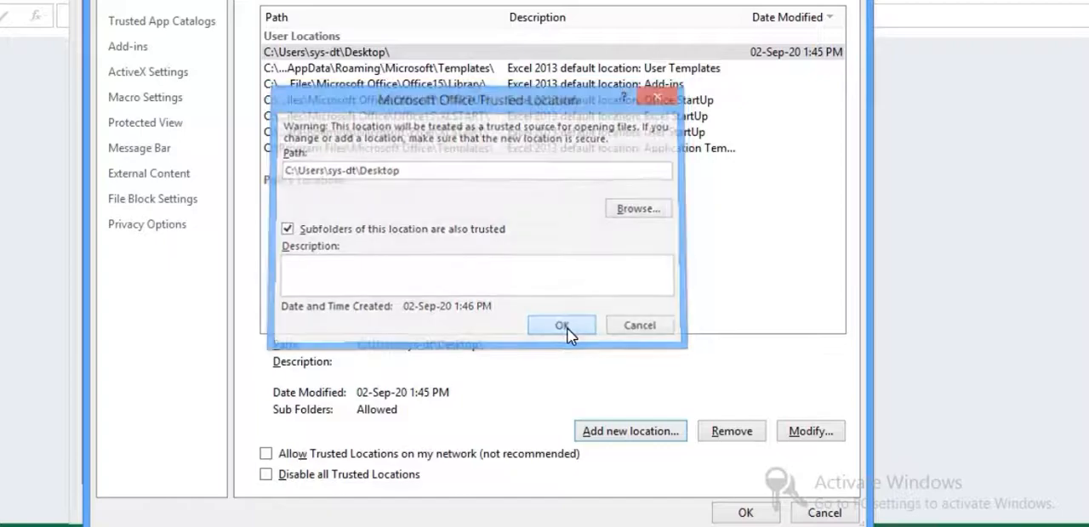
# Confirm the Desktop location, then begin adding it again with subfolders trusted.
pyautogui.click(561, 325)
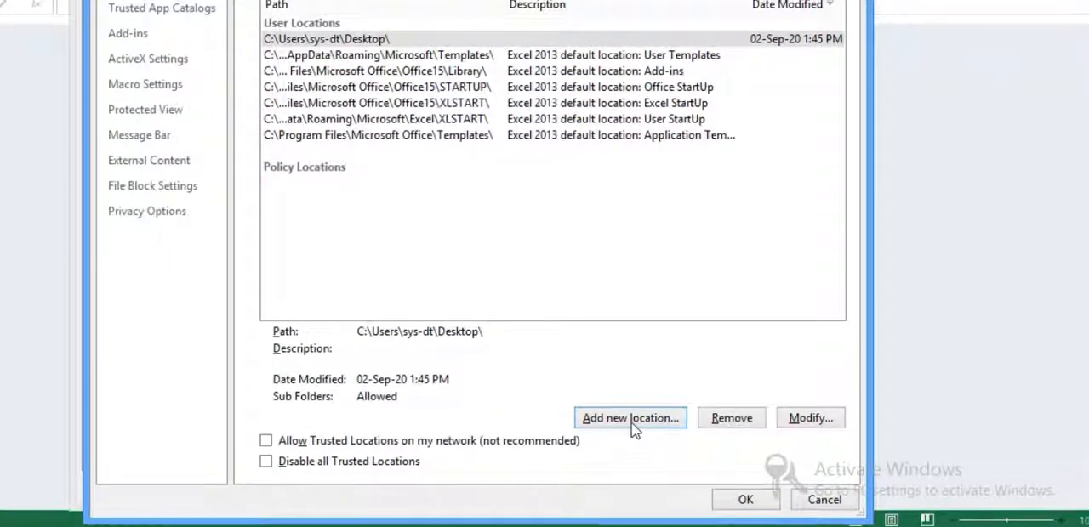
pyautogui.click(629, 419)
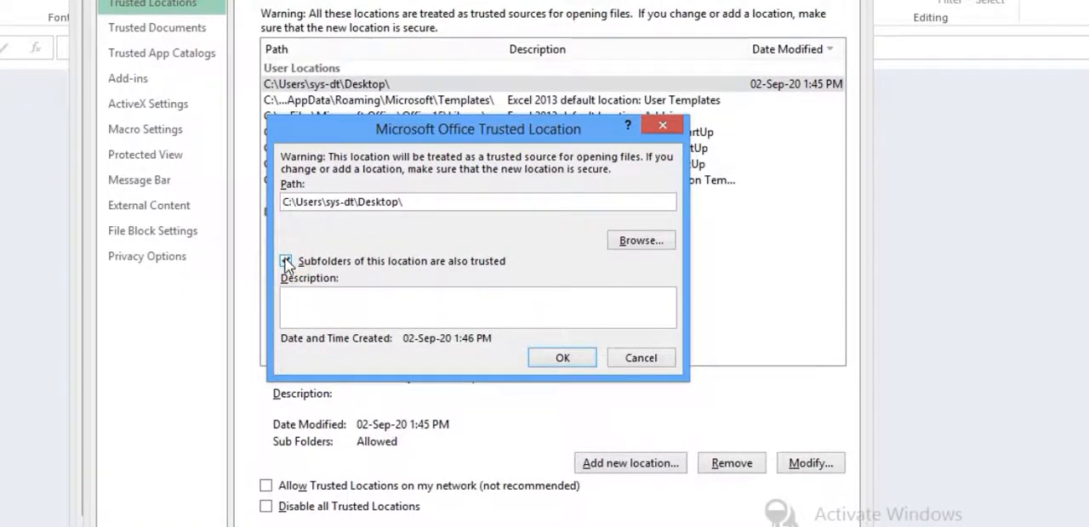
pyautogui.click(286, 262)
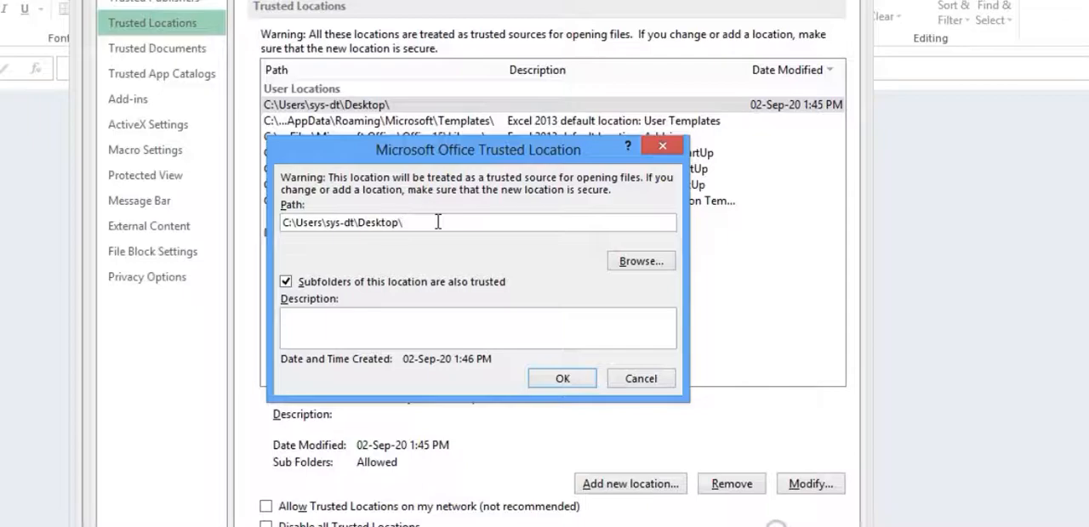
pyautogui.scroll(-3)
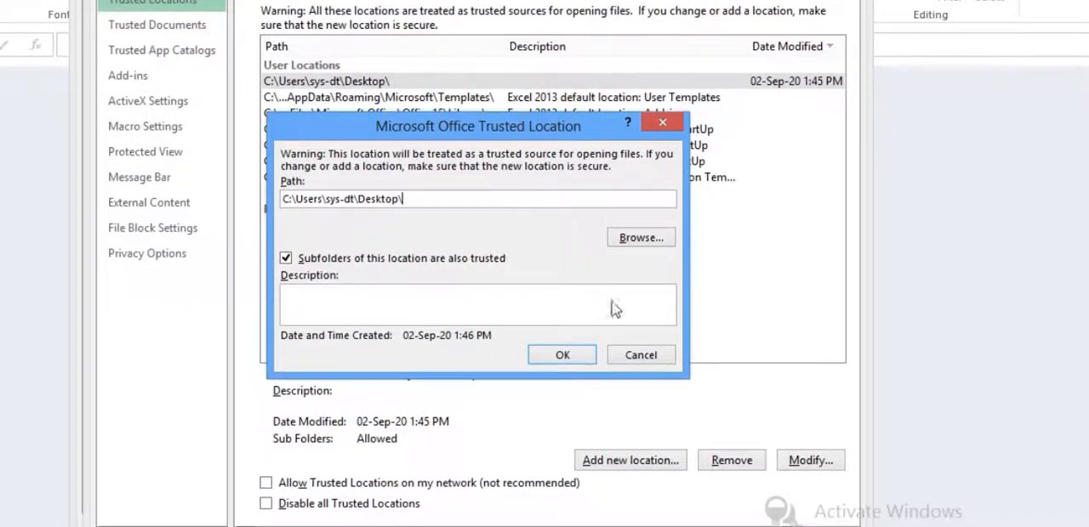
pyautogui.click(640, 238)
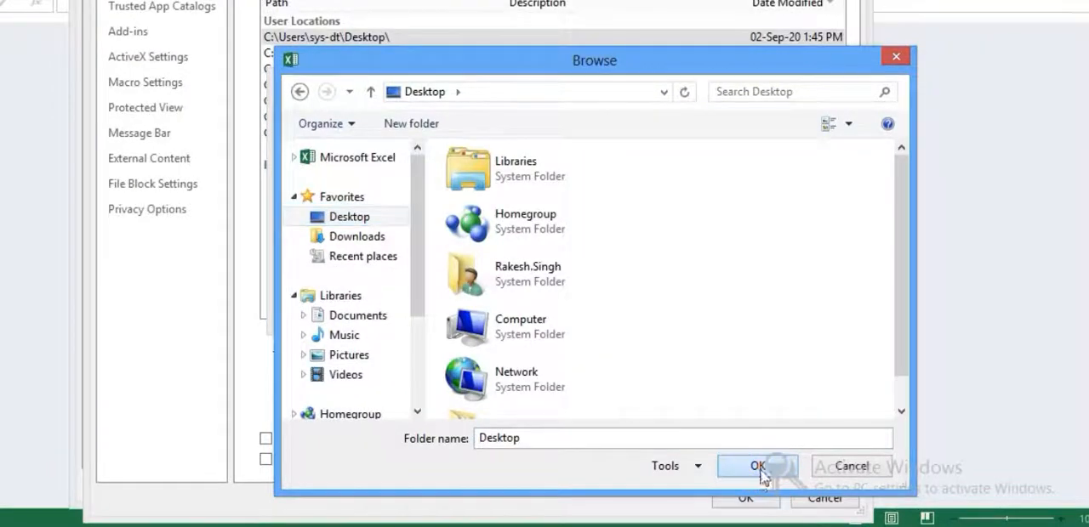
pyautogui.click(756, 466)
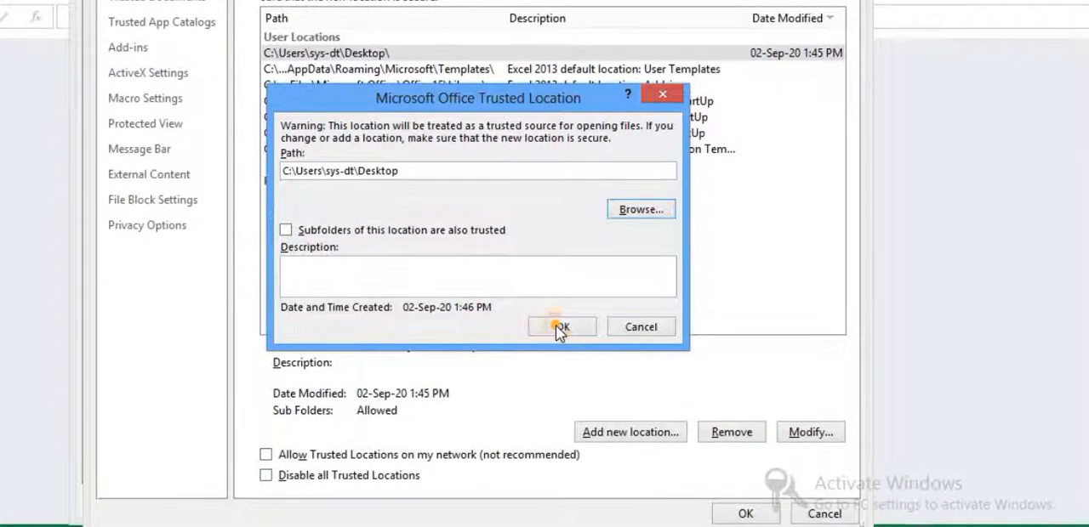
# Accept the 'already added' notice for the duplicate Desktop entry and leave the Trust Center.
pyautogui.click(561, 327)
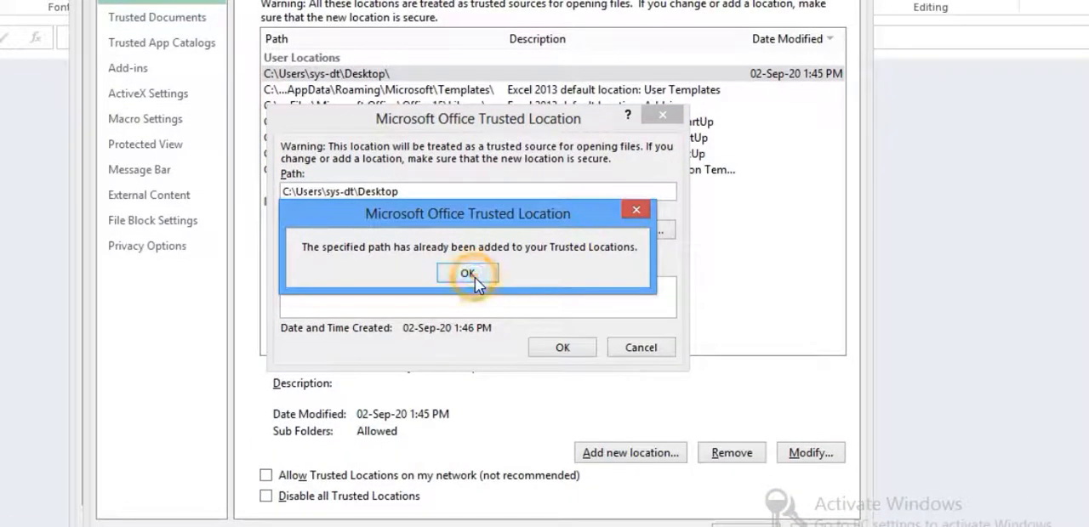
pyautogui.click(468, 272)
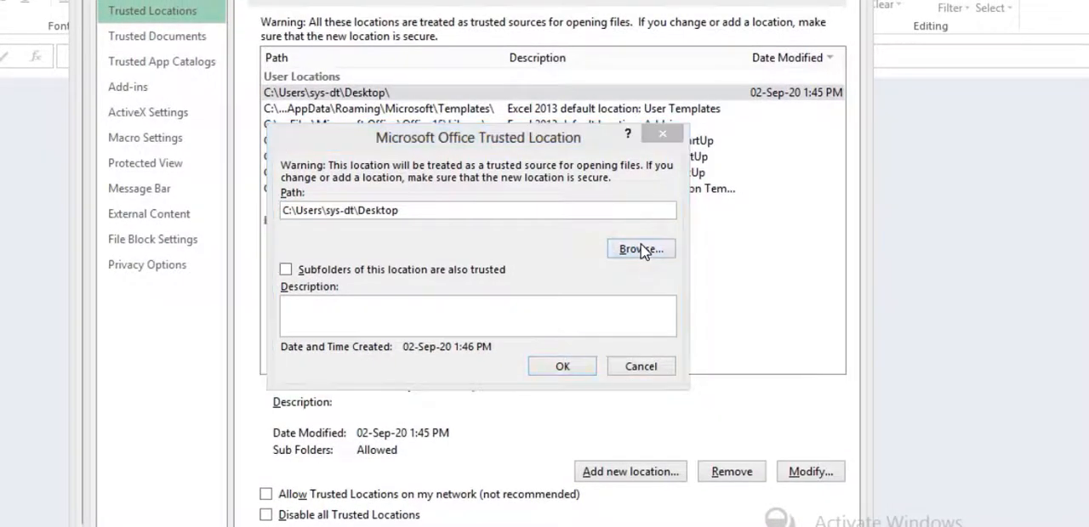
pyautogui.click(640, 249)
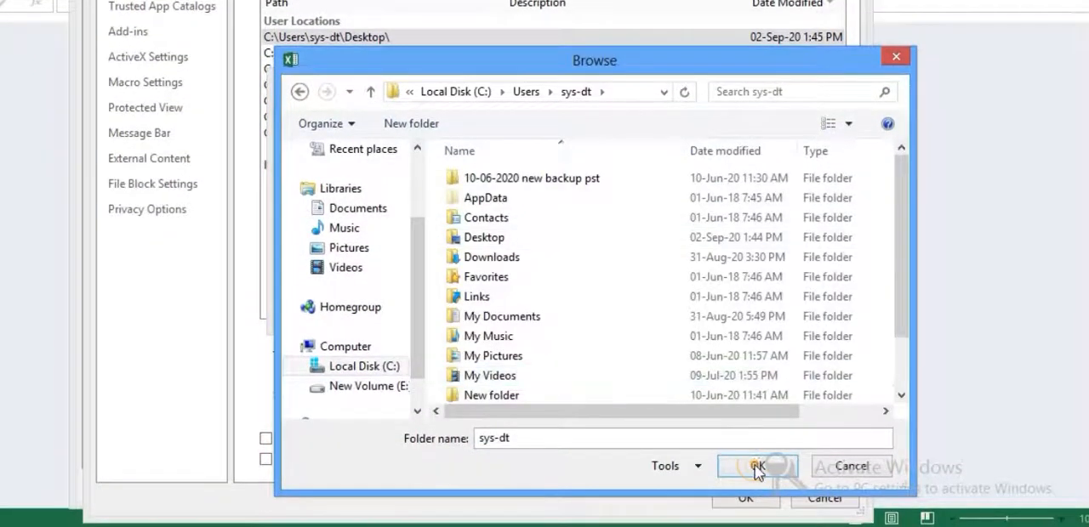
pyautogui.click(756, 466)
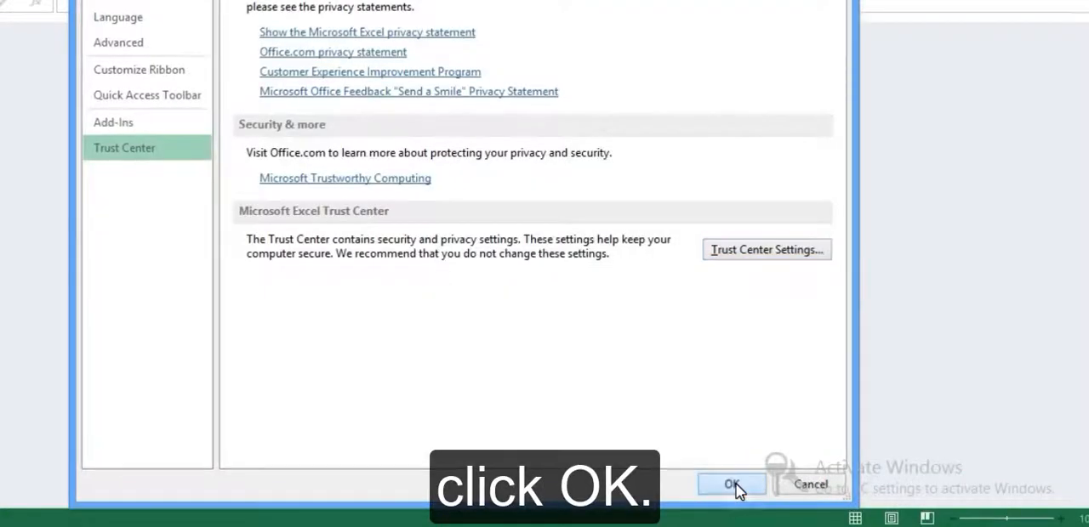
# Close Excel Options and the activation notice, then reopen the payment list workbook successfully.
pyautogui.click(730, 483)
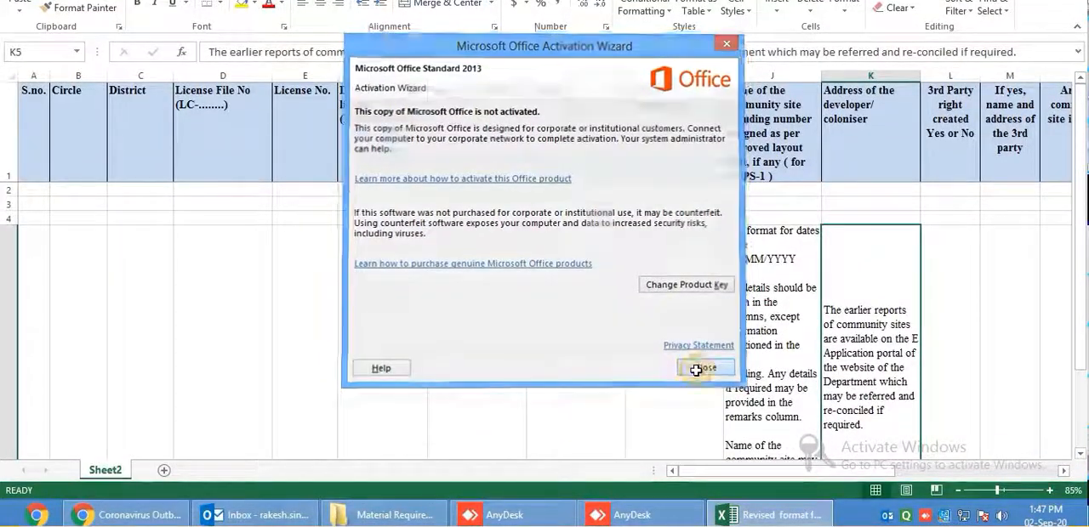
pyautogui.click(704, 368)
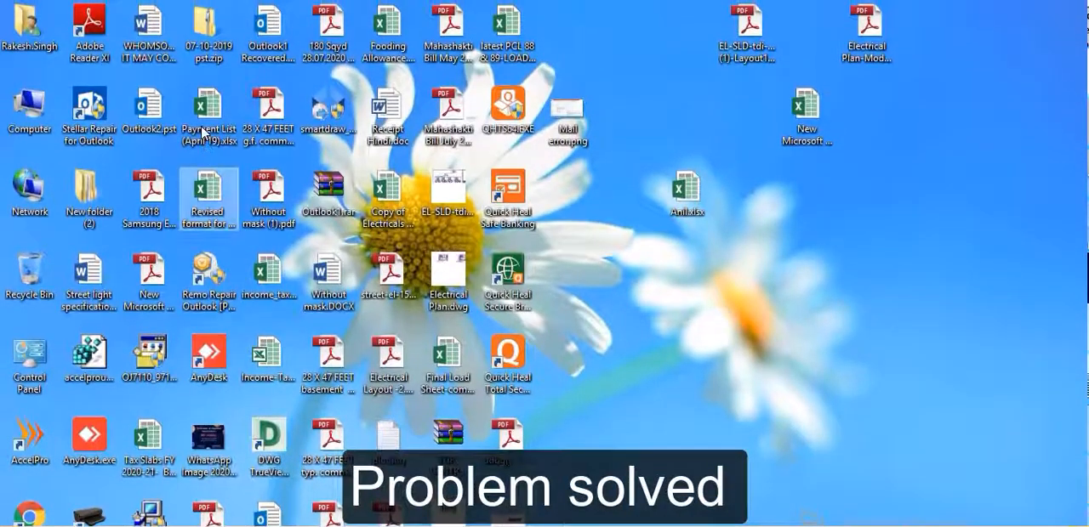
pyautogui.doubleClick(207, 111)
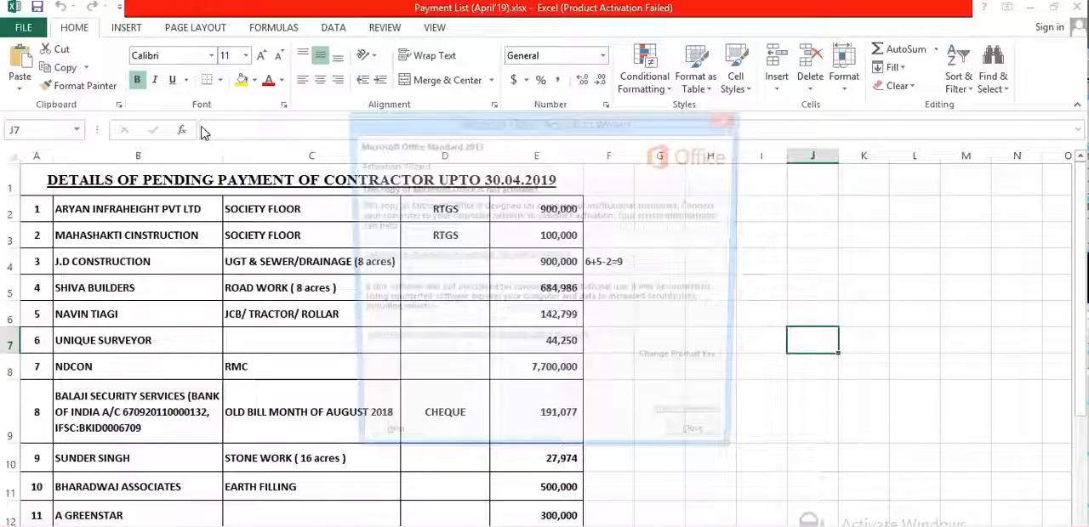